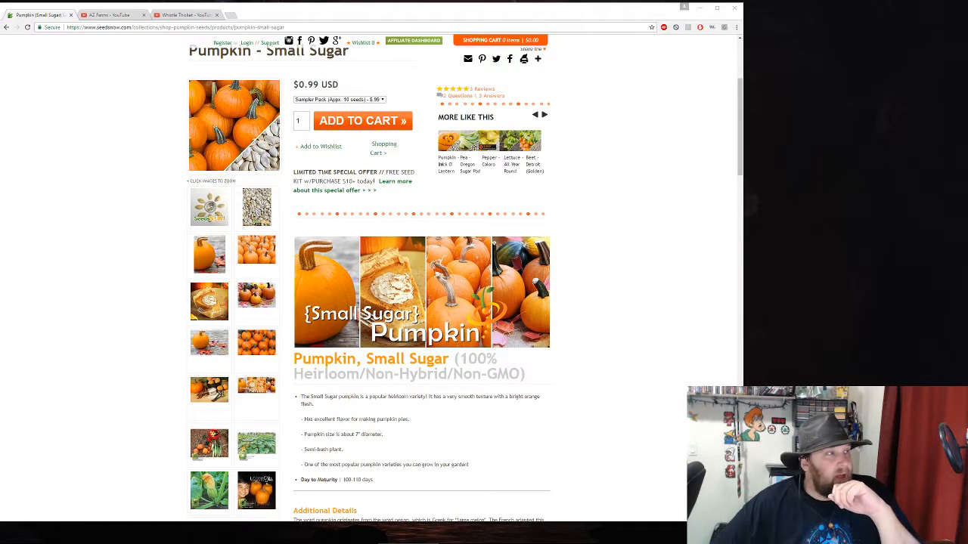
Switch from the Small Sugar pumpkin page to the Whistle Thicket, then the AZ Farms YouTube channel tab
{"action": "left_click", "coordinate": [182, 14]}
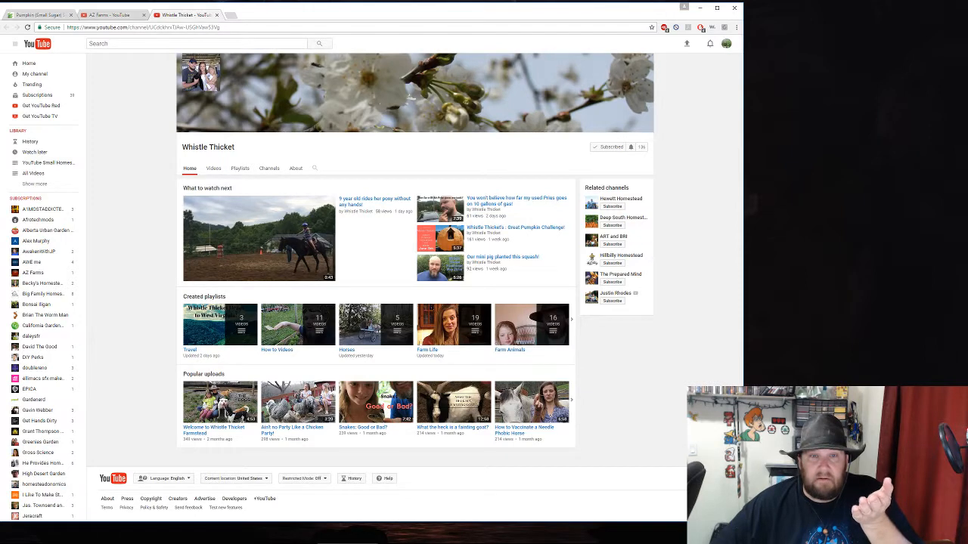
{"action": "left_click", "coordinate": [112, 15]}
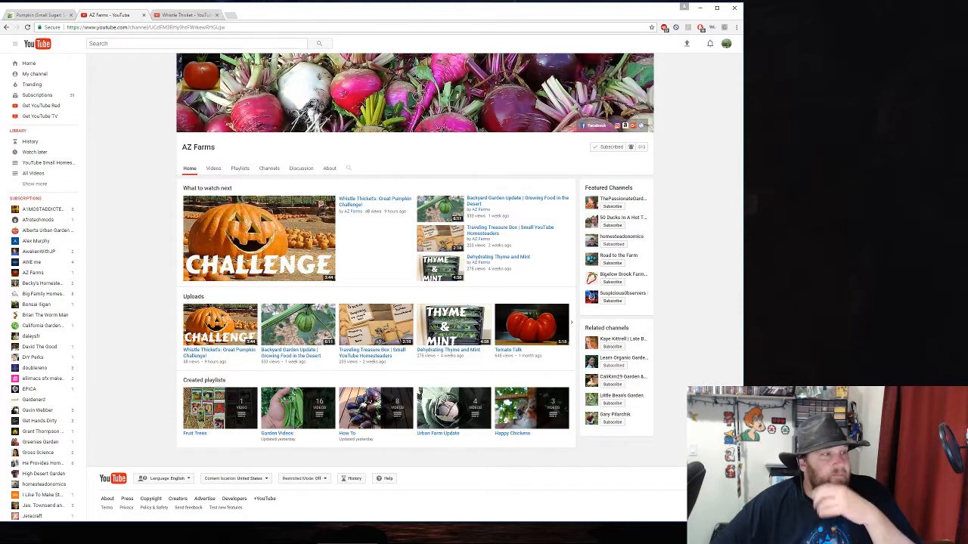